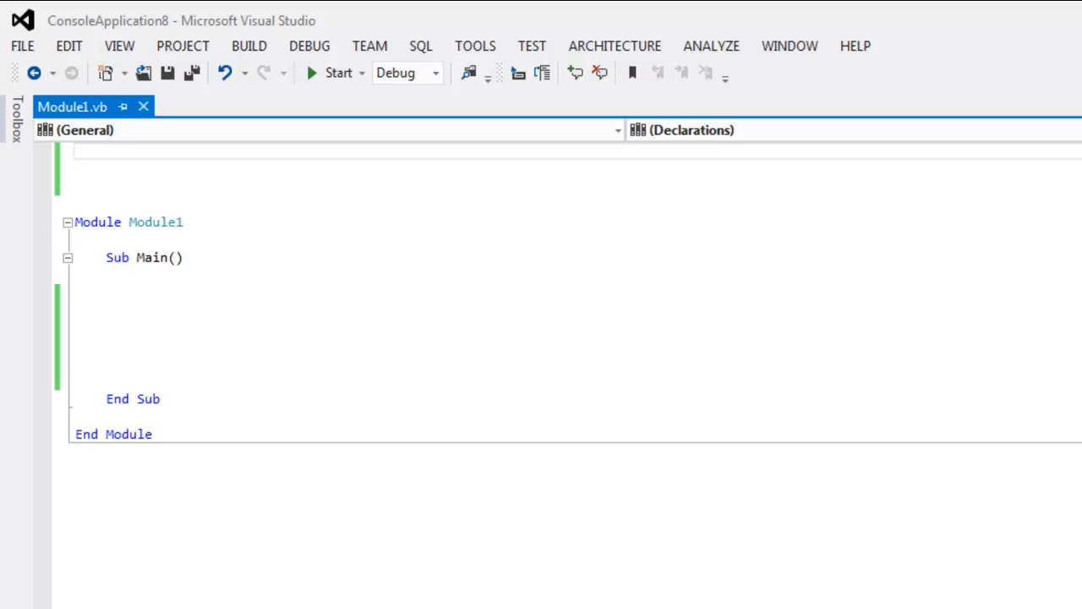
Add 'Imports System.IO' at the top of Module1.vb
{"action": "type", "text": "Imports"}
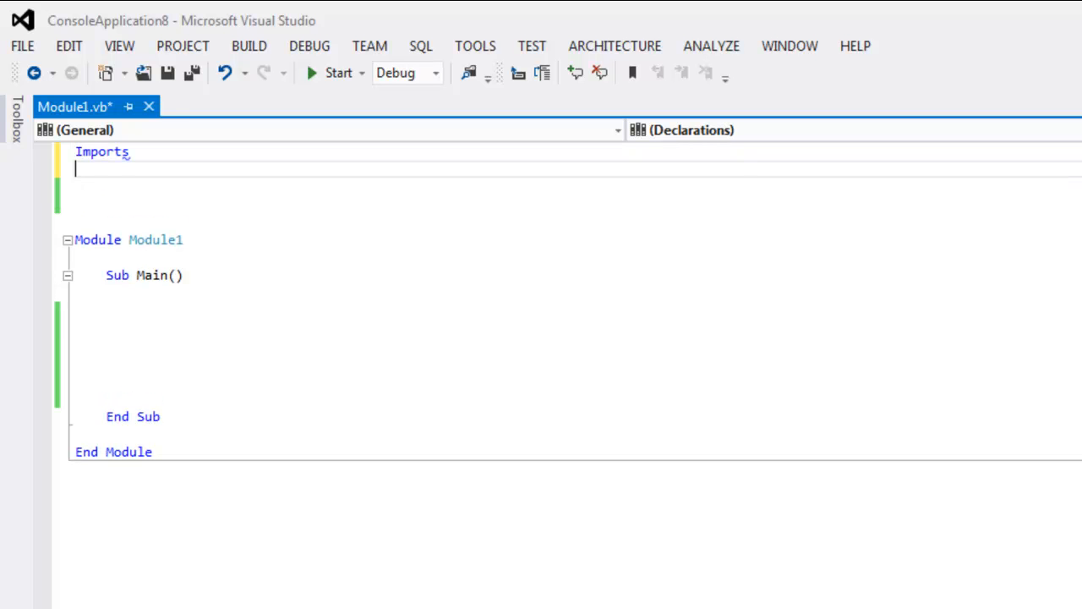
{"action": "type", "text": "\" \""}
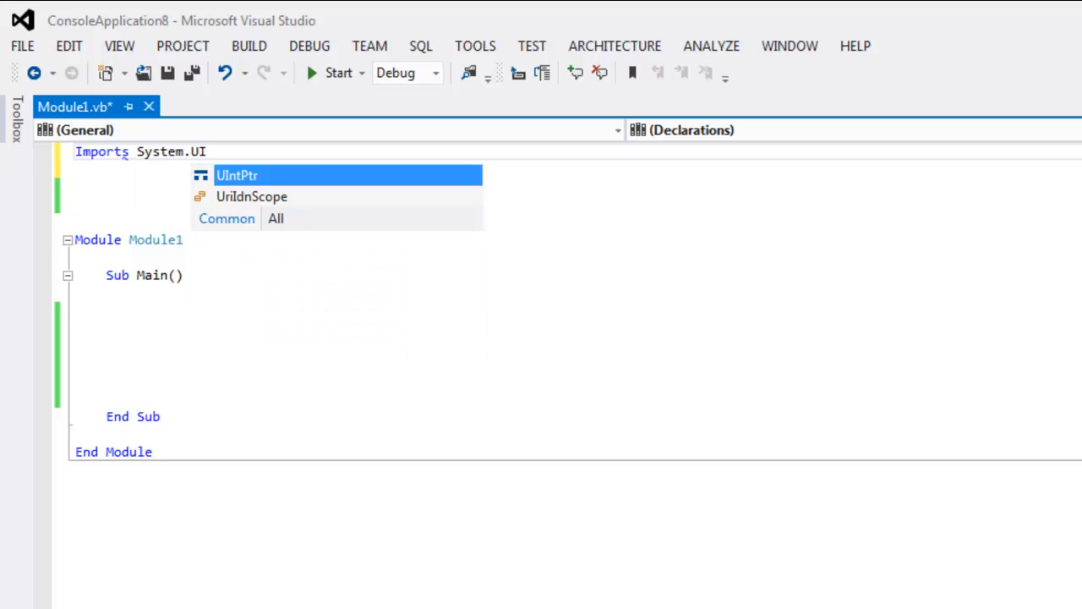
{"action": "type", "text": "I"}
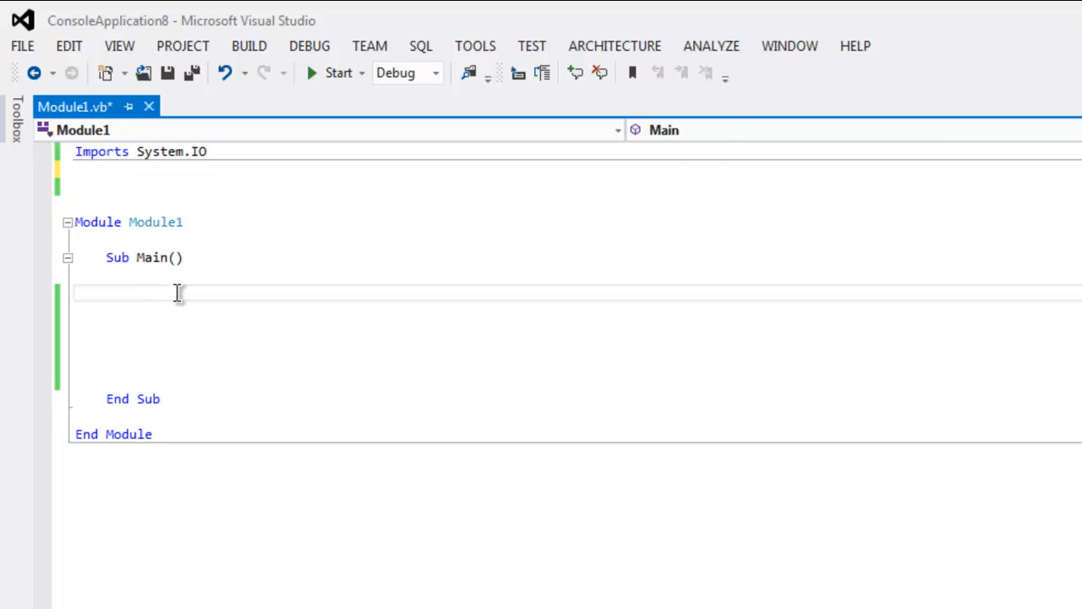
Start declaring 'Dim json As String = File.ReadAllText' in Sub Main
{"action": "type", "text": "Dim"}
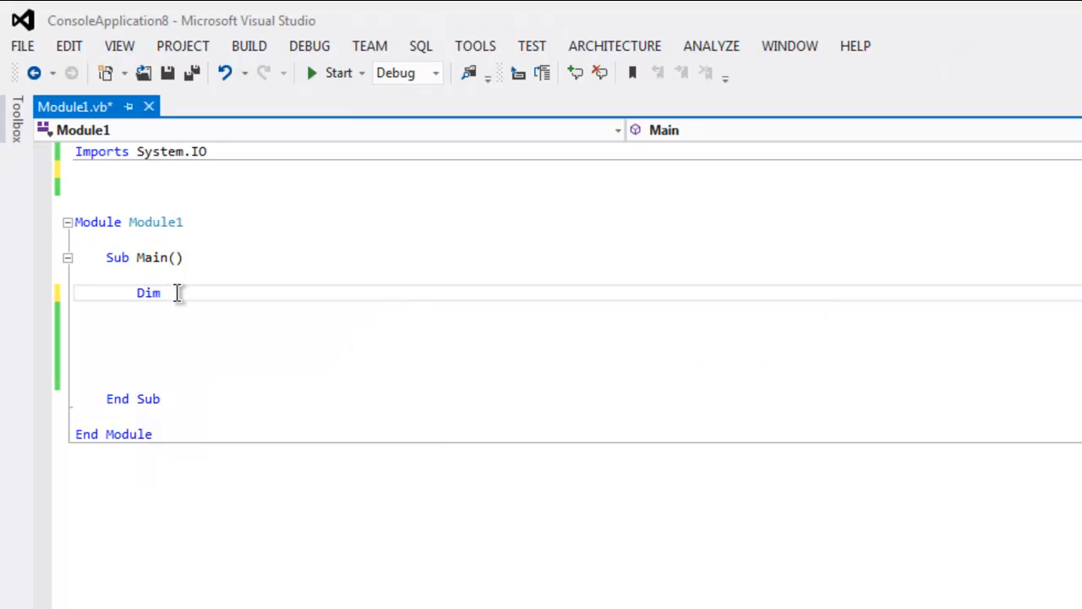
{"action": "type", "text": "json"}
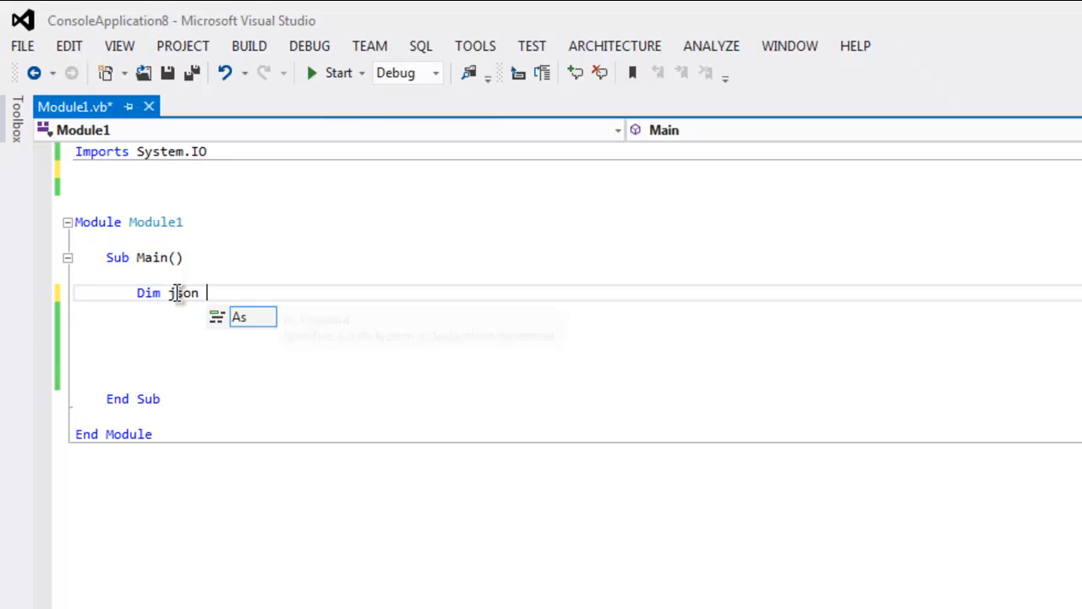
{"action": "type", "text": "As"}
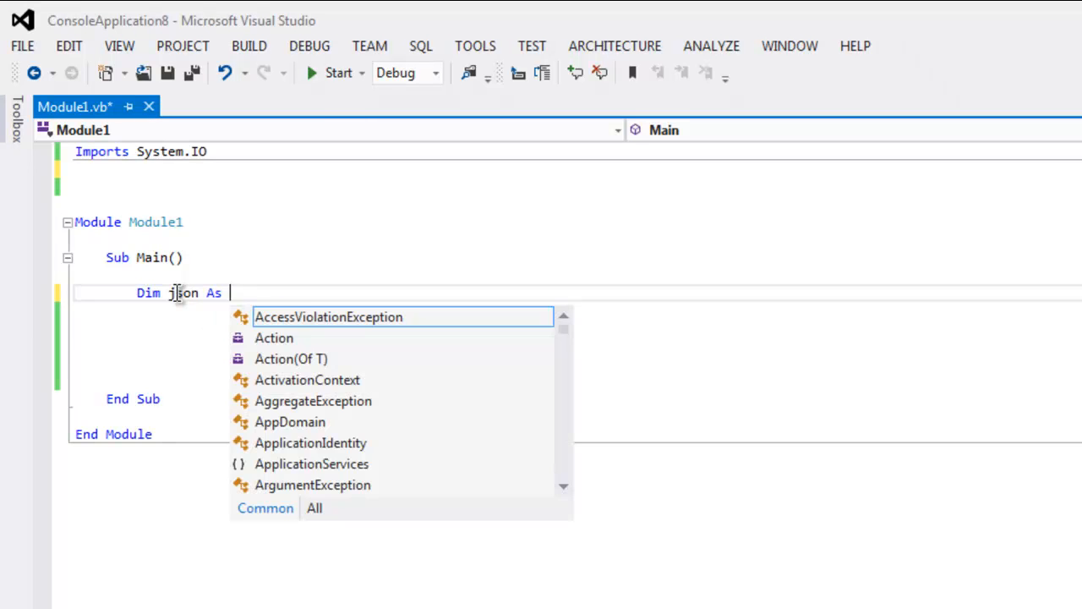
{"action": "type", "text": "String ="}
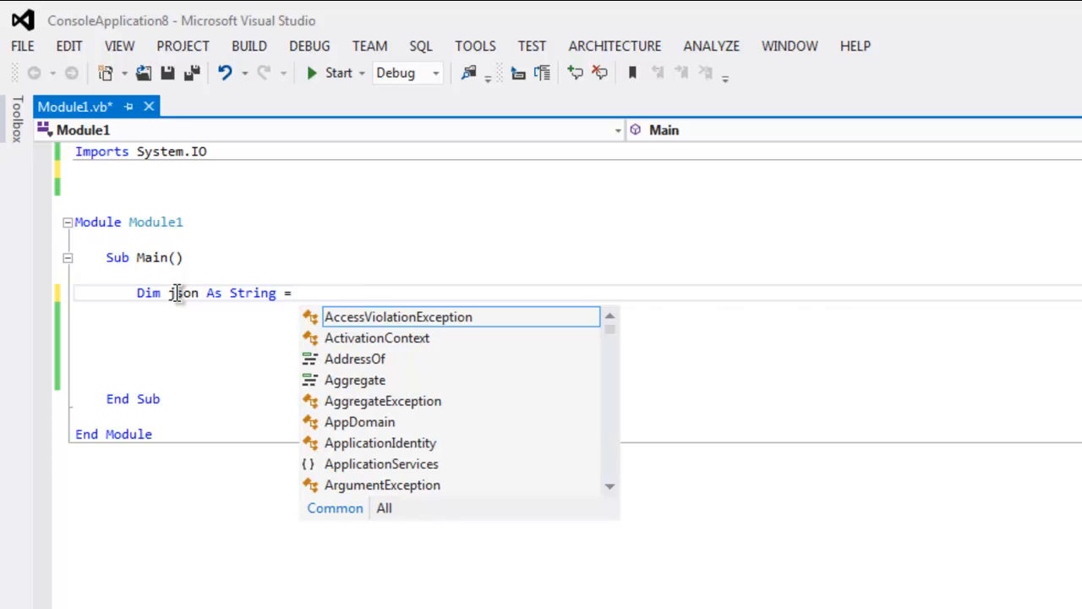
{"action": "type", "text": "File."}
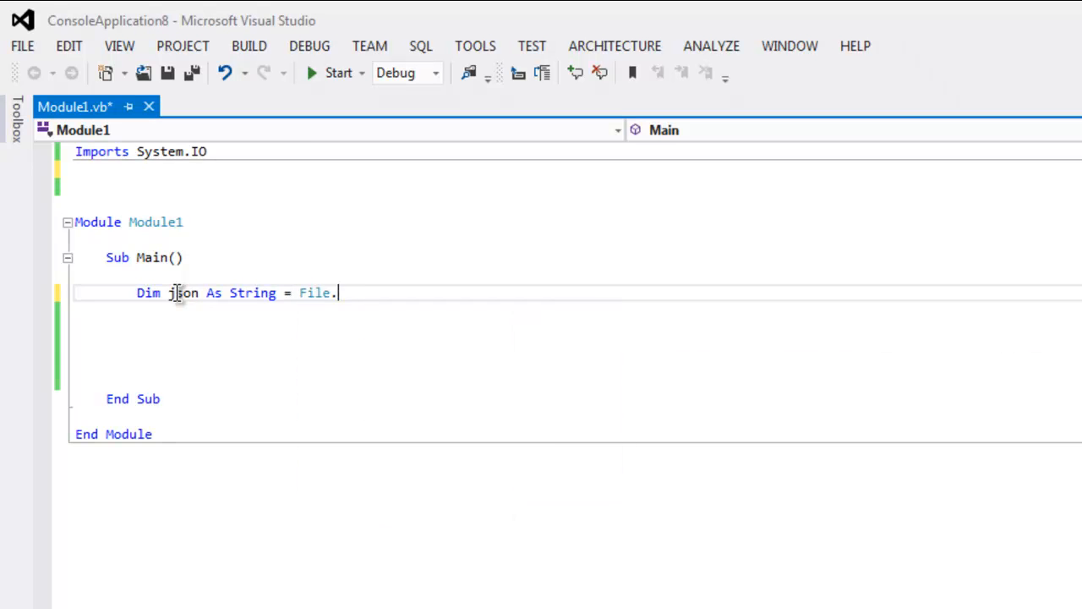
{"action": "type", "text": "R"}
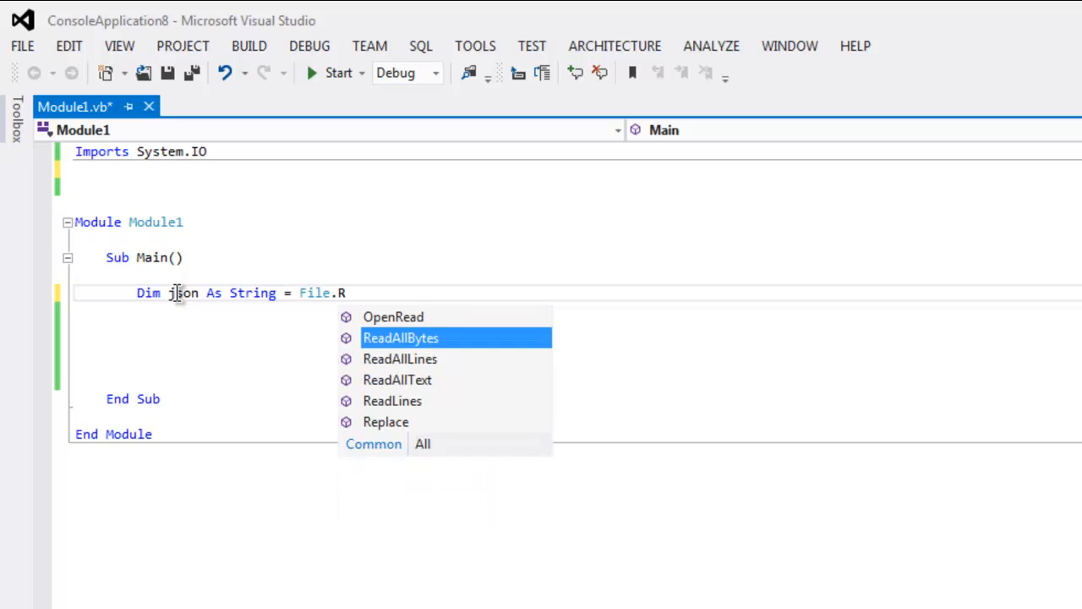
{"action": "type", "text": "eadAllText"}
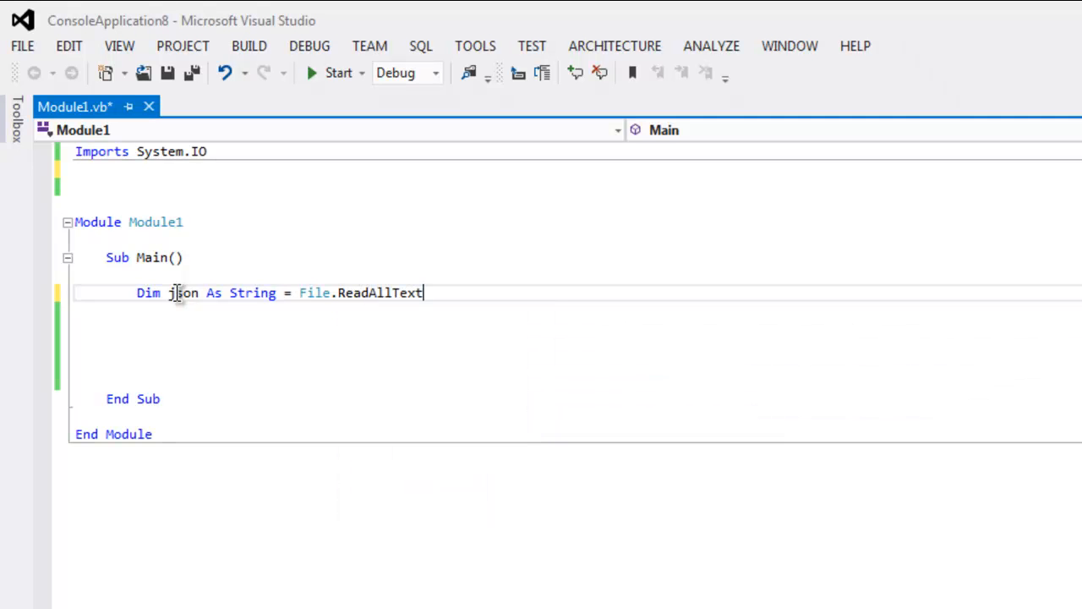
Pass the path "D:\sample2.json" to ReadAllText and end the line
{"action": "type", "text": "()"}
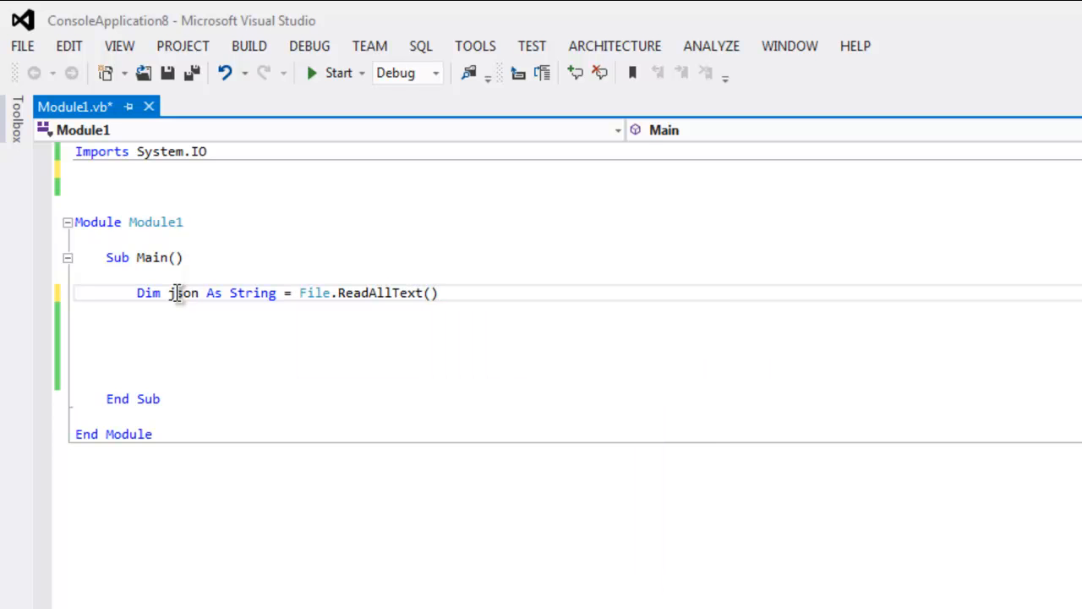
{"action": "type", "text": "\"\""}
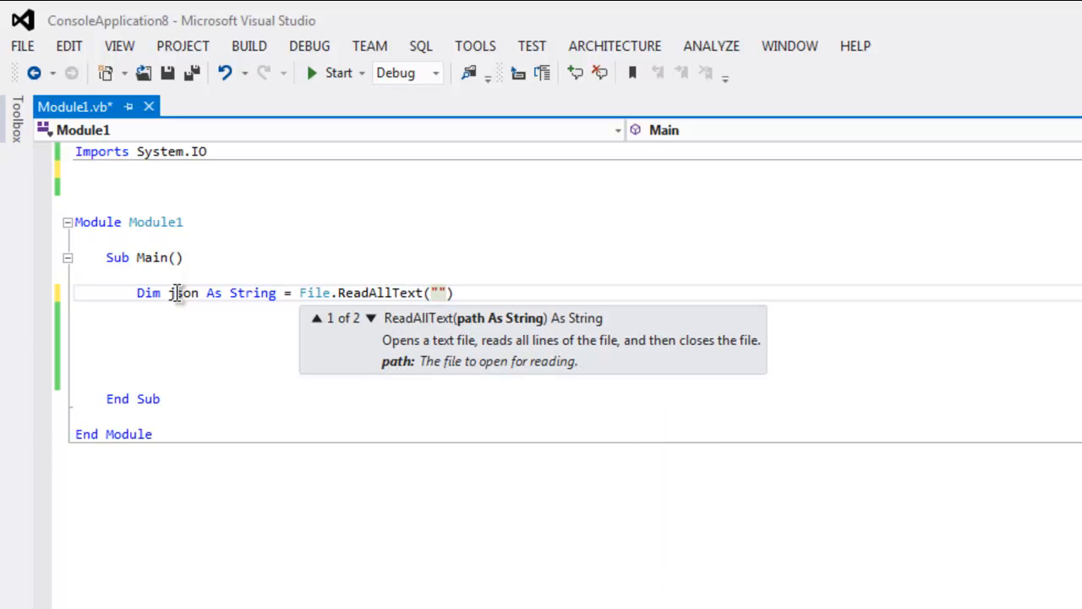
{"action": "type", "text": "D:\\"}
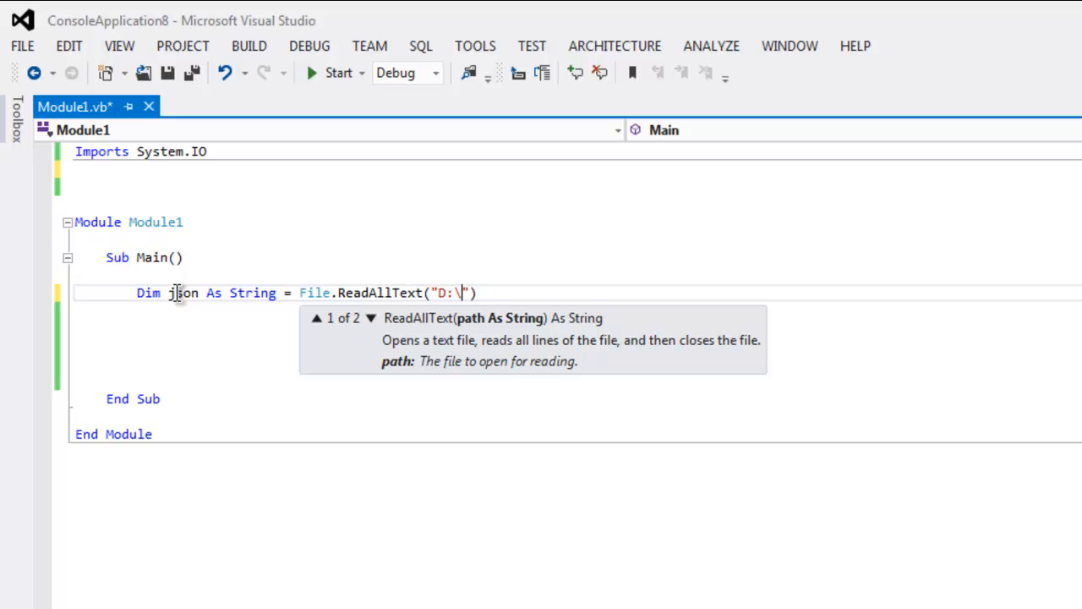
{"action": "type", "text": "\\sample2.j"}
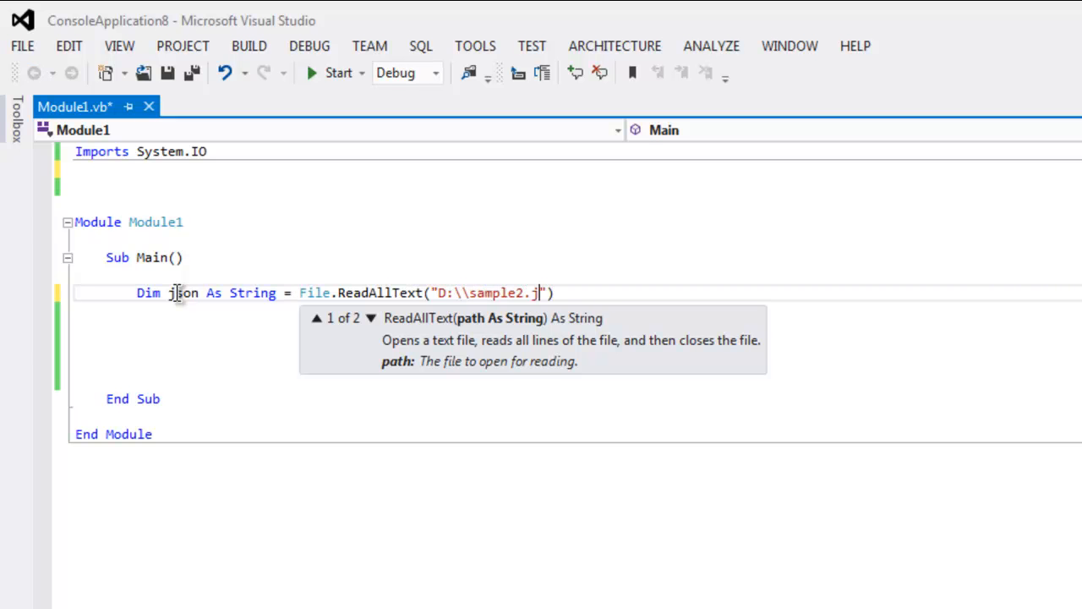
{"action": "type", "text": "son"}
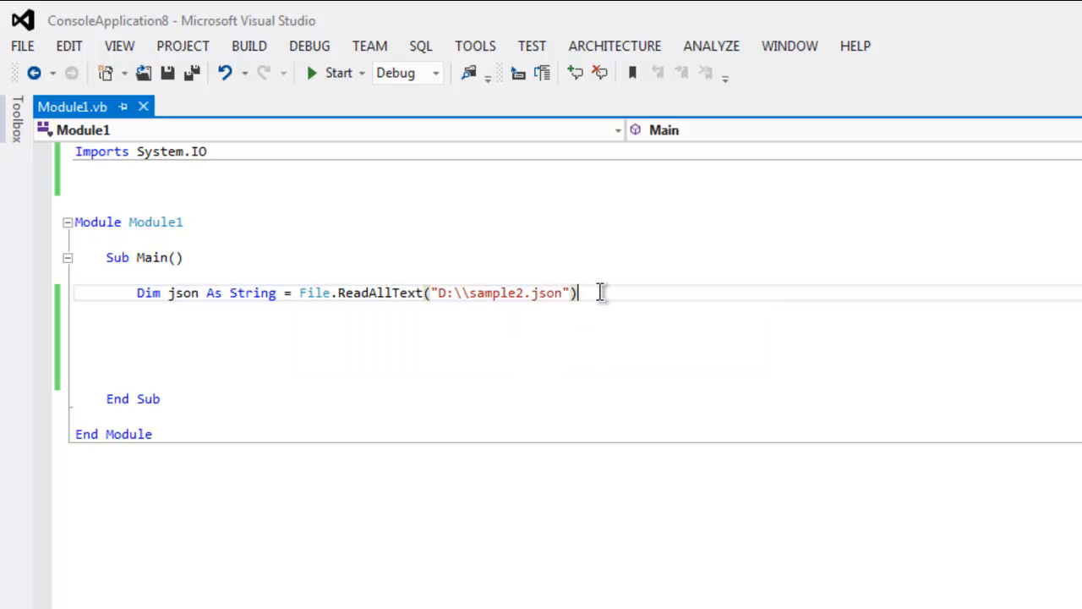
{"action": "key", "text": "enter"}
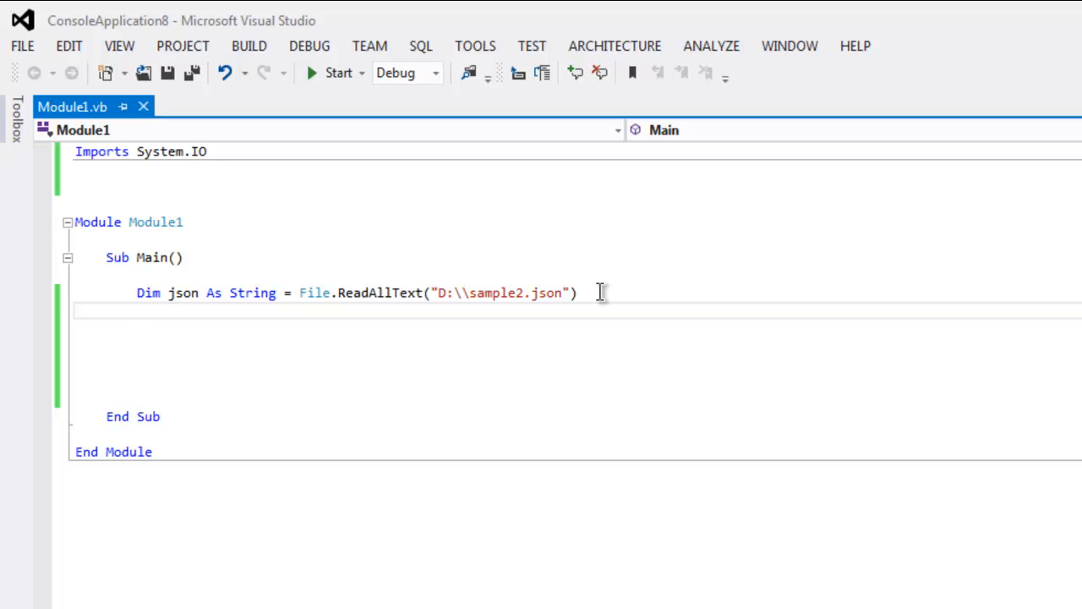
Add Console.WriteLine(json) and Console.Read() lines below the ReadAllText statement
{"action": "type", "text": "Console.W"}
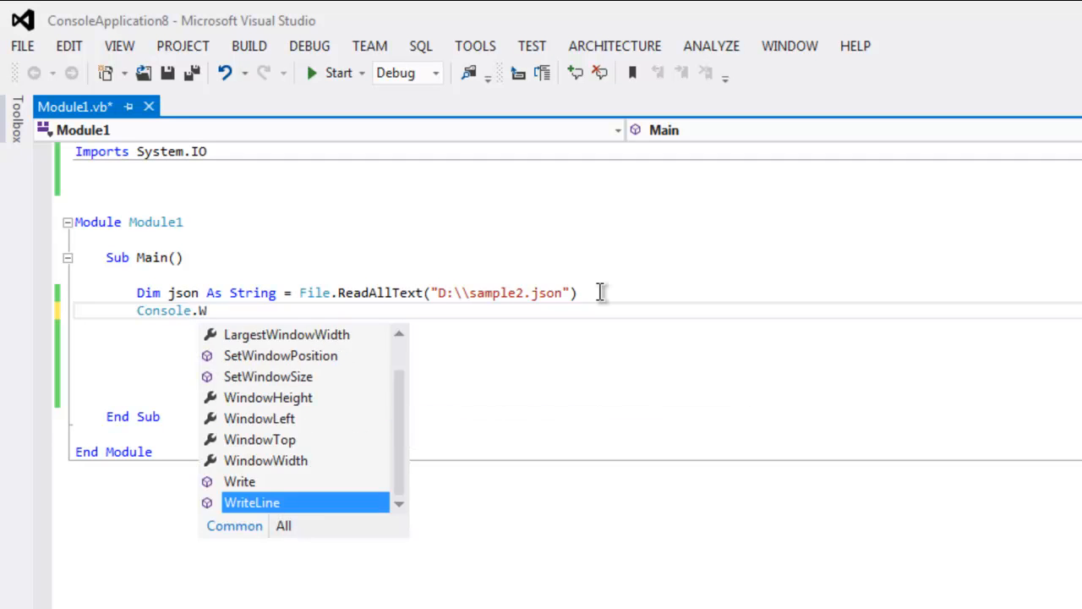
{"action": "type", "text": "rite"}
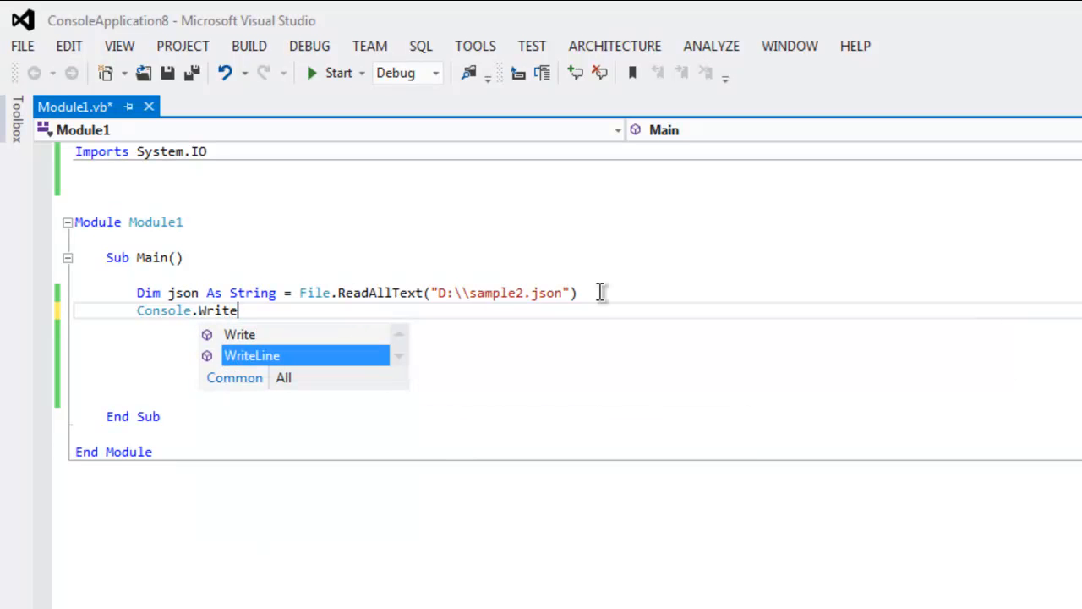
{"action": "type", "text": "Line("}
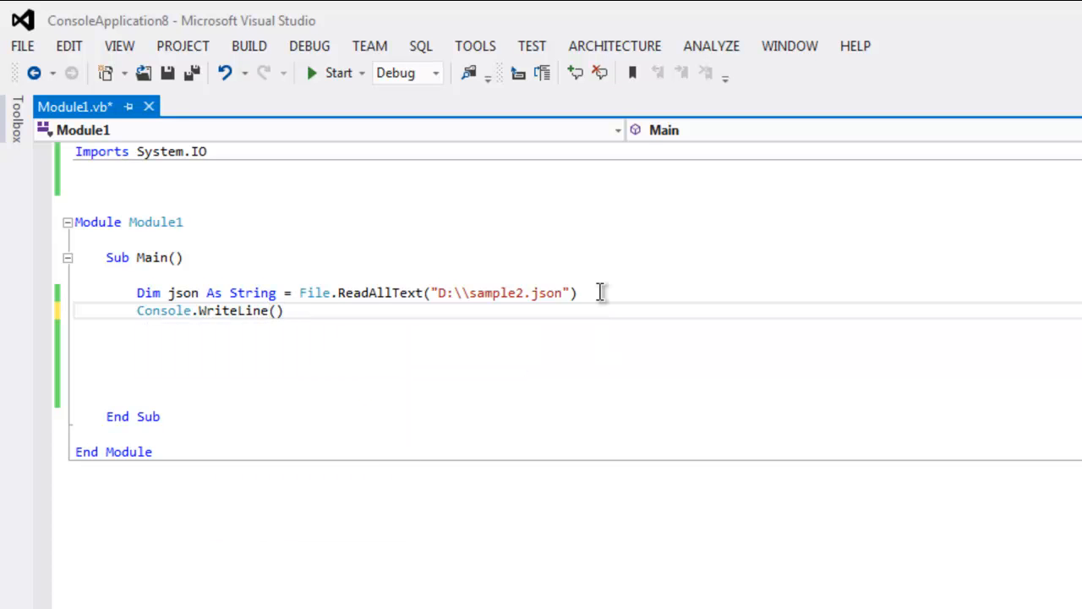
{"action": "type", "text": "json"}
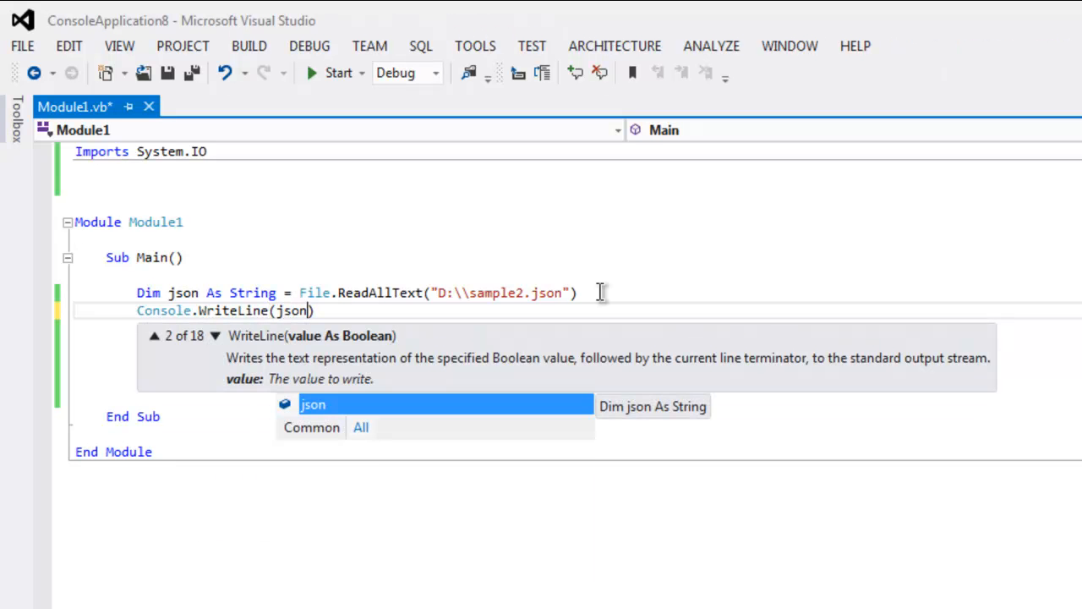
{"action": "type", "text": "c"}
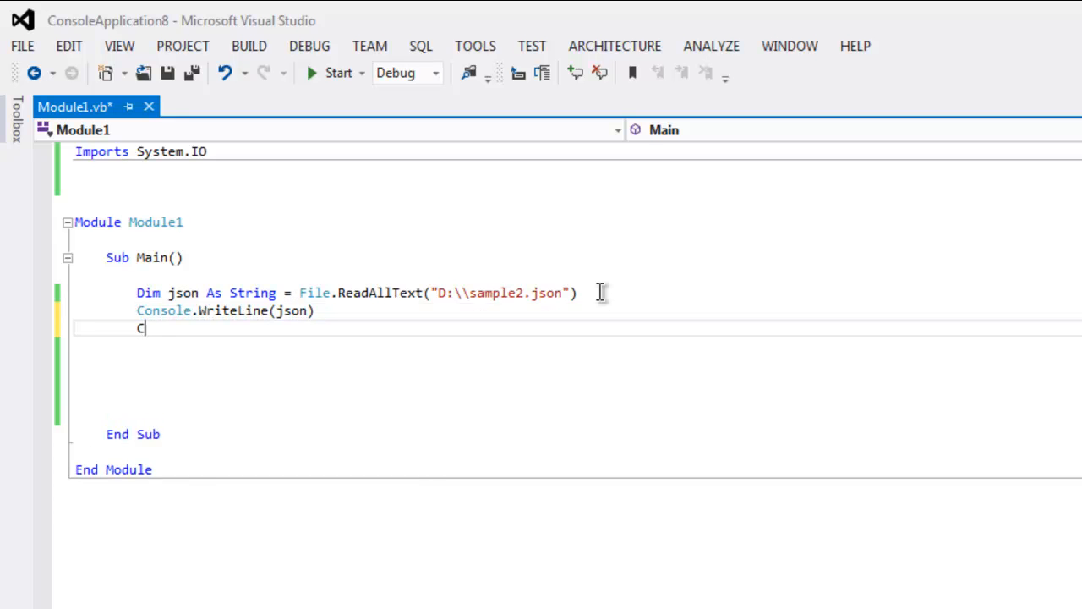
{"action": "type", "text": "onsole.Read("}
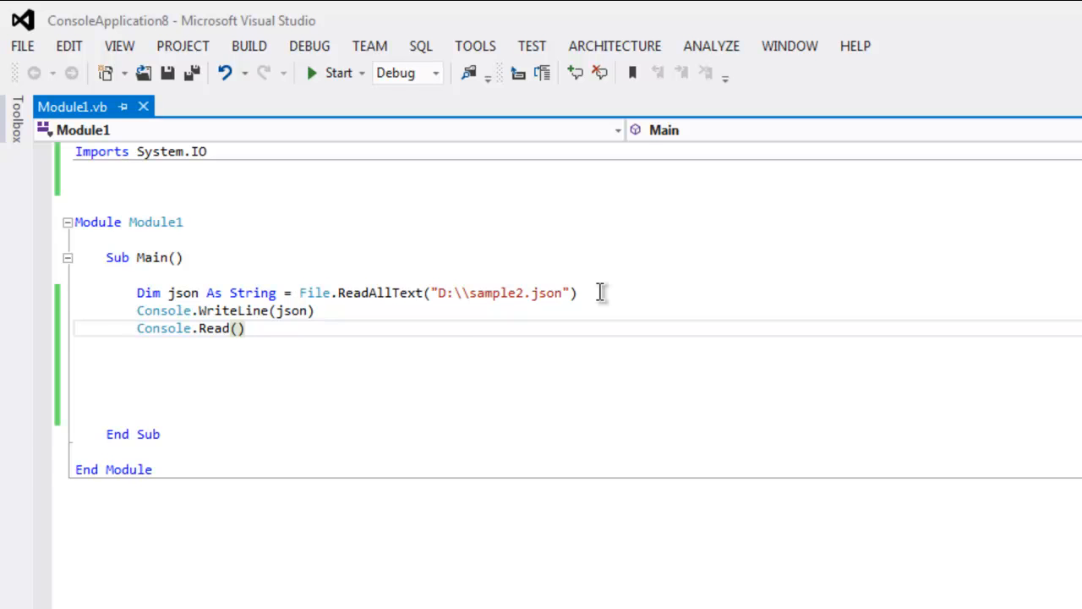
{"action": "mouse_move", "coordinate": [483, 284]}
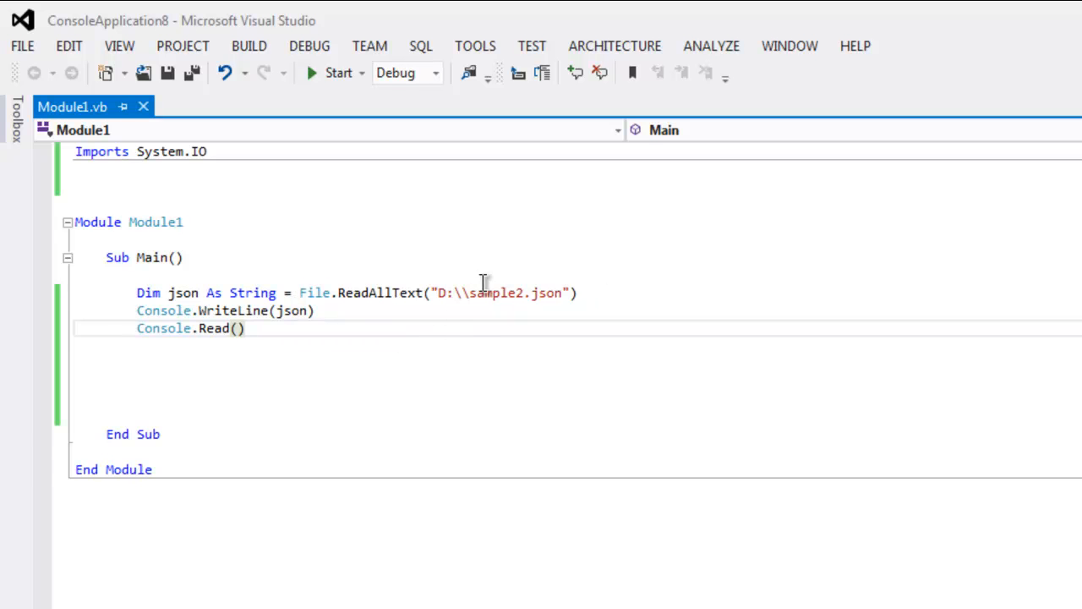
{"action": "mouse_move", "coordinate": [304, 328]}
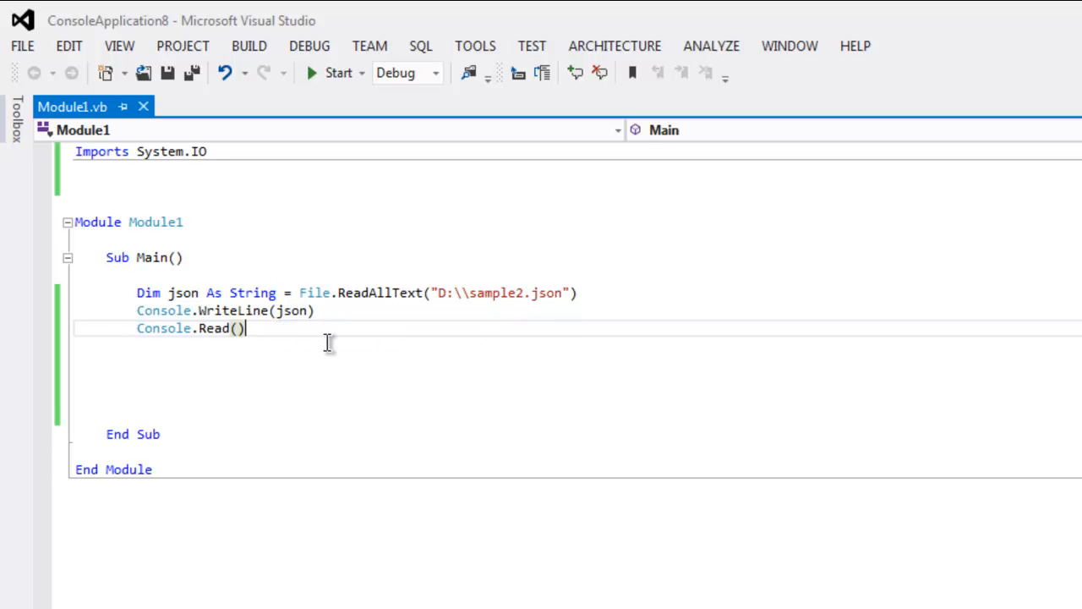
{"action": "mouse_move", "coordinate": [386, 293]}
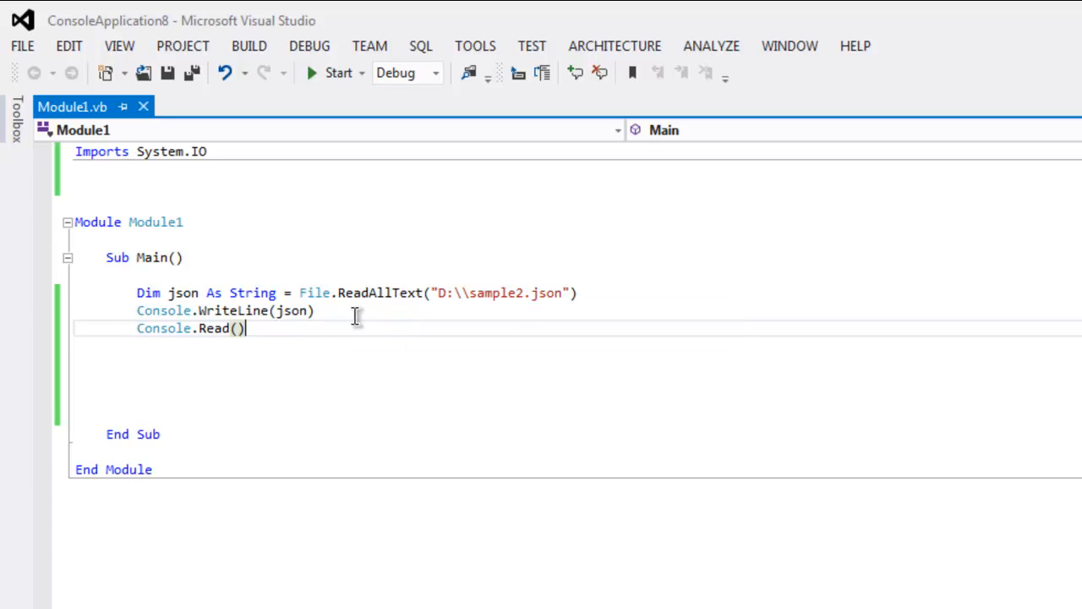
{"action": "mouse_move", "coordinate": [281, 348]}
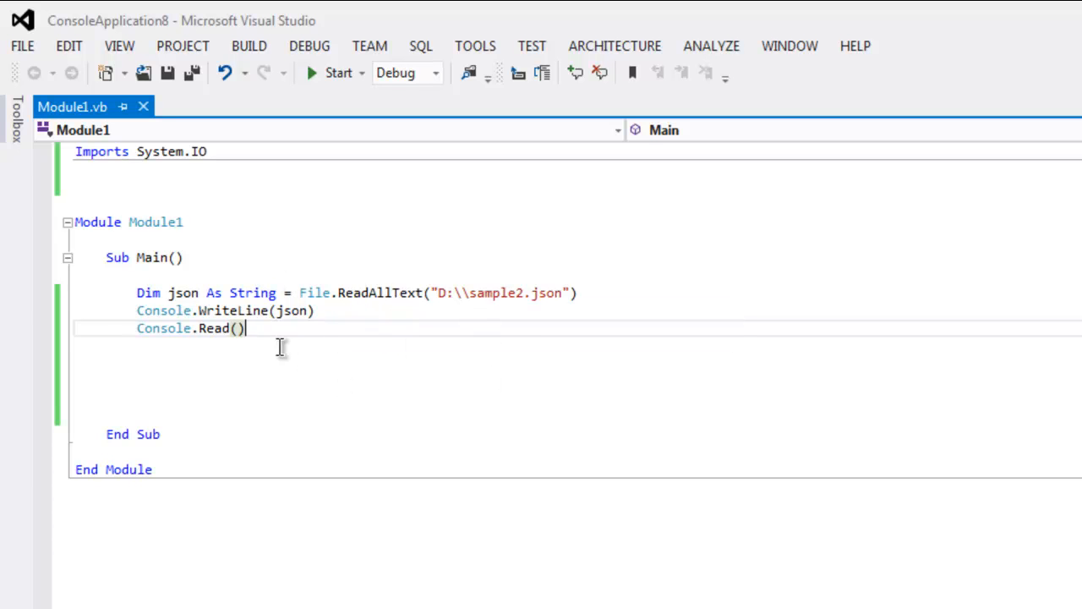
{"action": "mouse_move", "coordinate": [320, 338]}
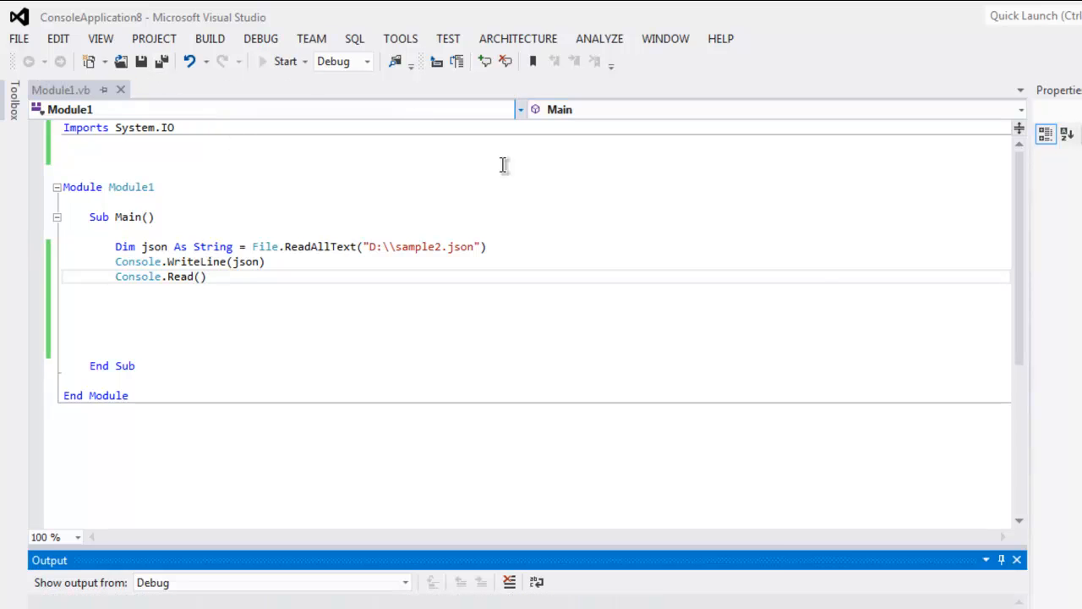
View the console window listing four people with PersonId, FirstName, LastName and City
{"action": "left_click", "coordinate": [285, 61]}
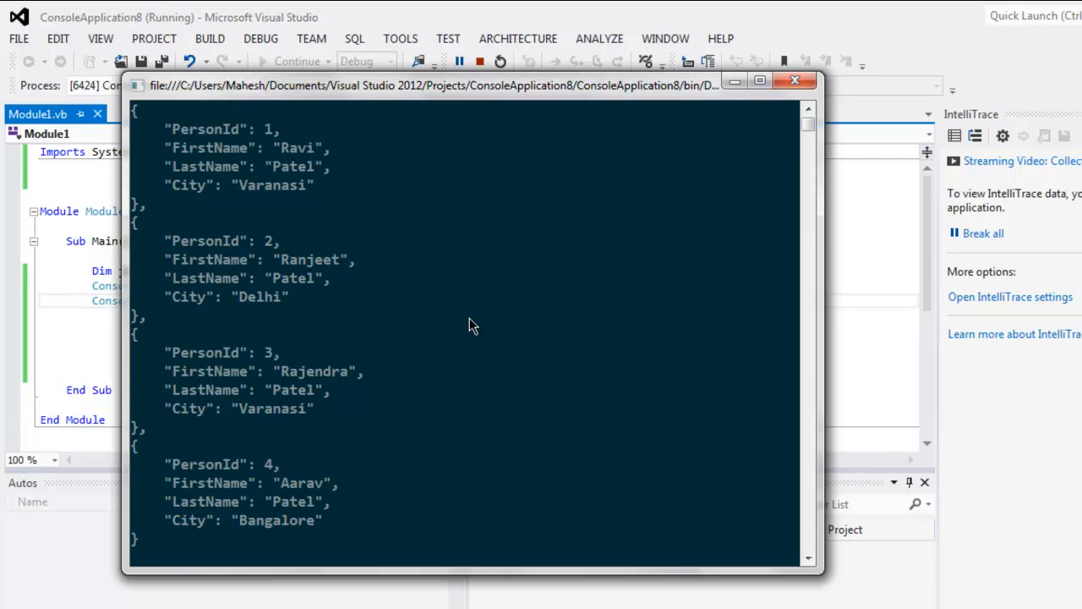
{"action": "mouse_move", "coordinate": [150, 118]}
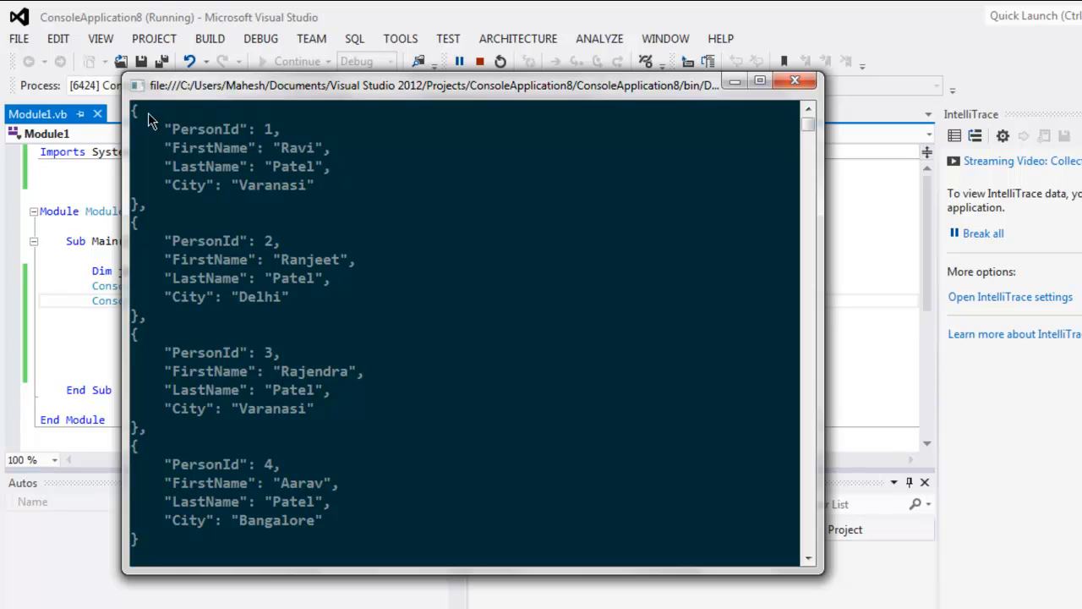
{"action": "mouse_move", "coordinate": [208, 165]}
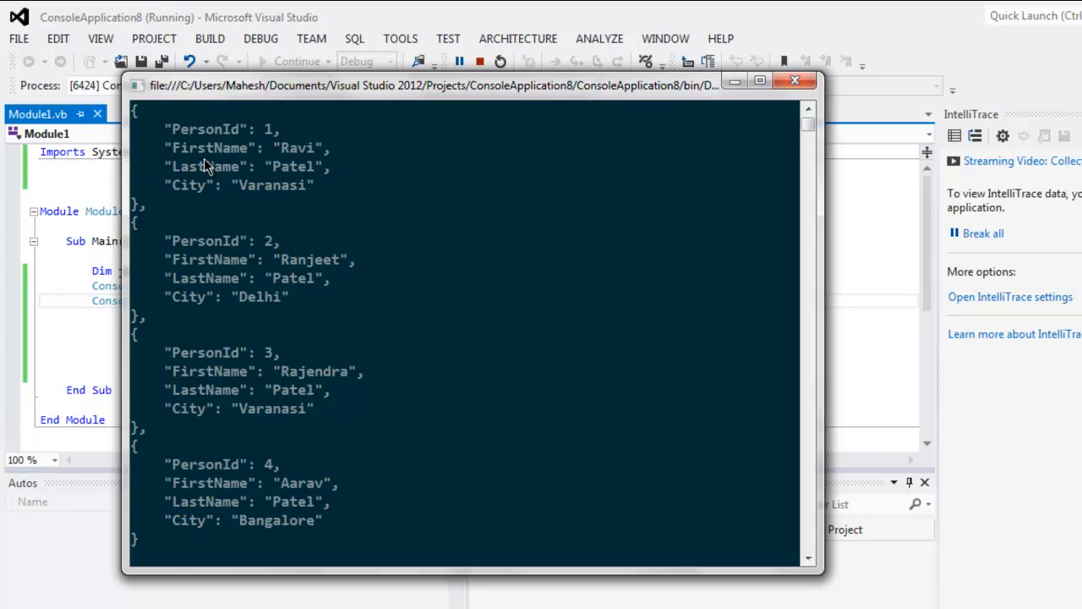
{"action": "mouse_move", "coordinate": [363, 280]}
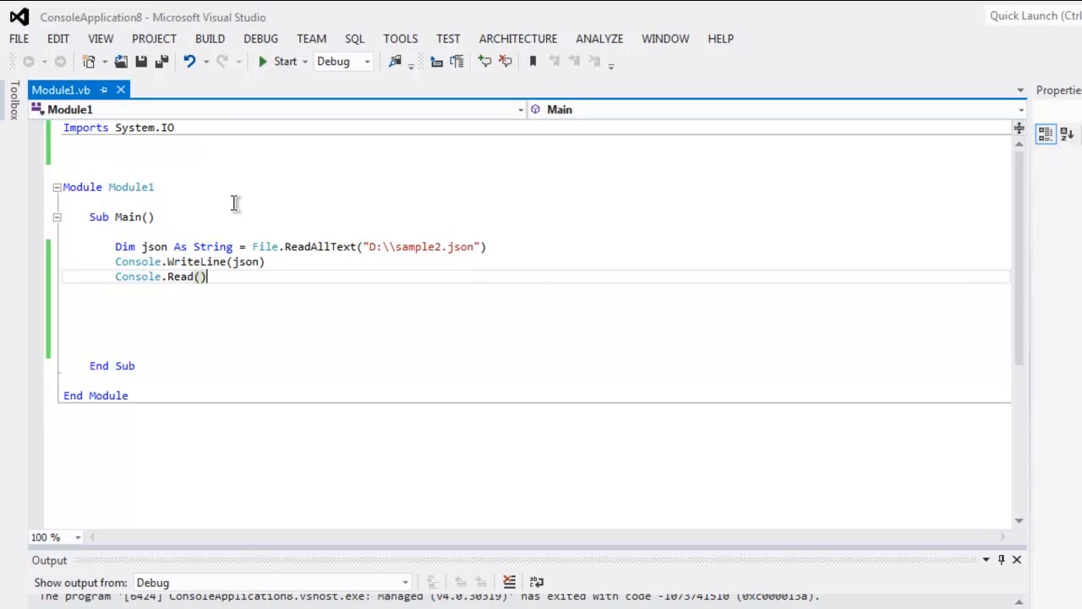
{"action": "mouse_move", "coordinate": [137, 127]}
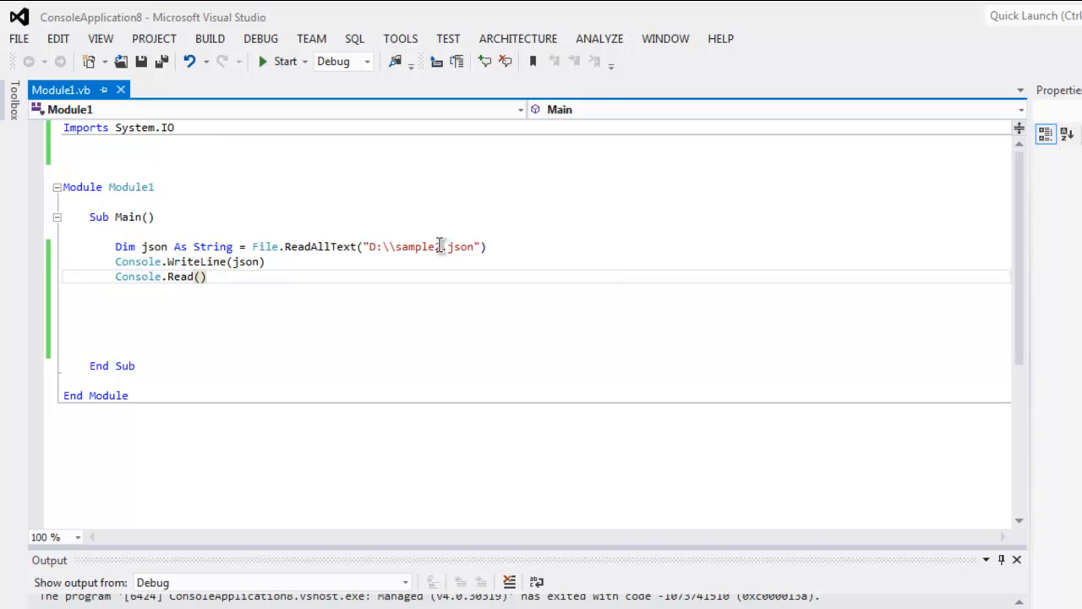
Return to the Module1.vb editor and review the sample2.json path
{"action": "type", "text": "2"}
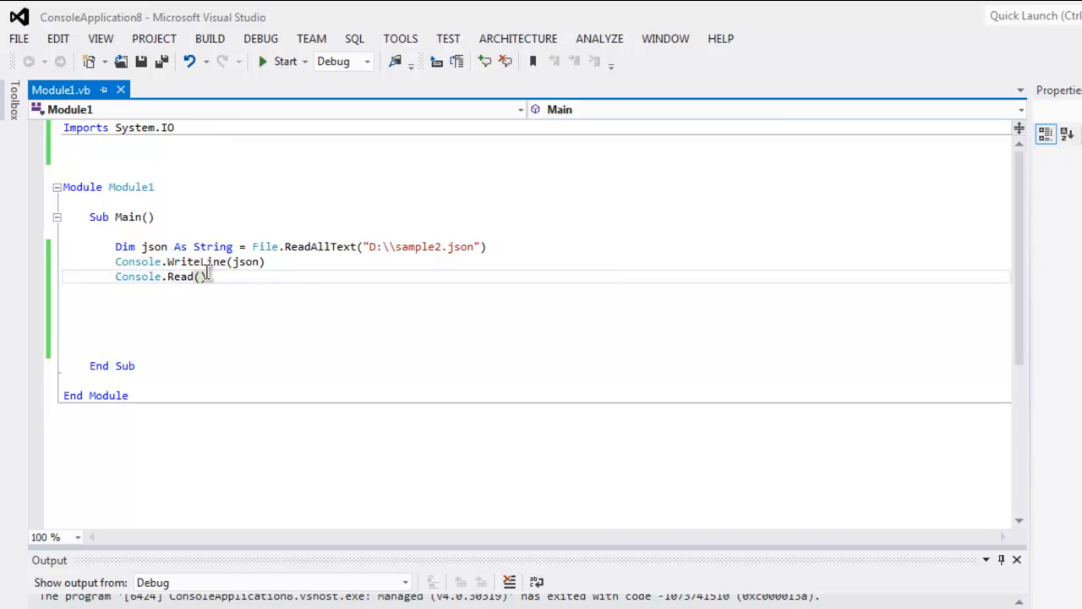
{"action": "mouse_move", "coordinate": [256, 277]}
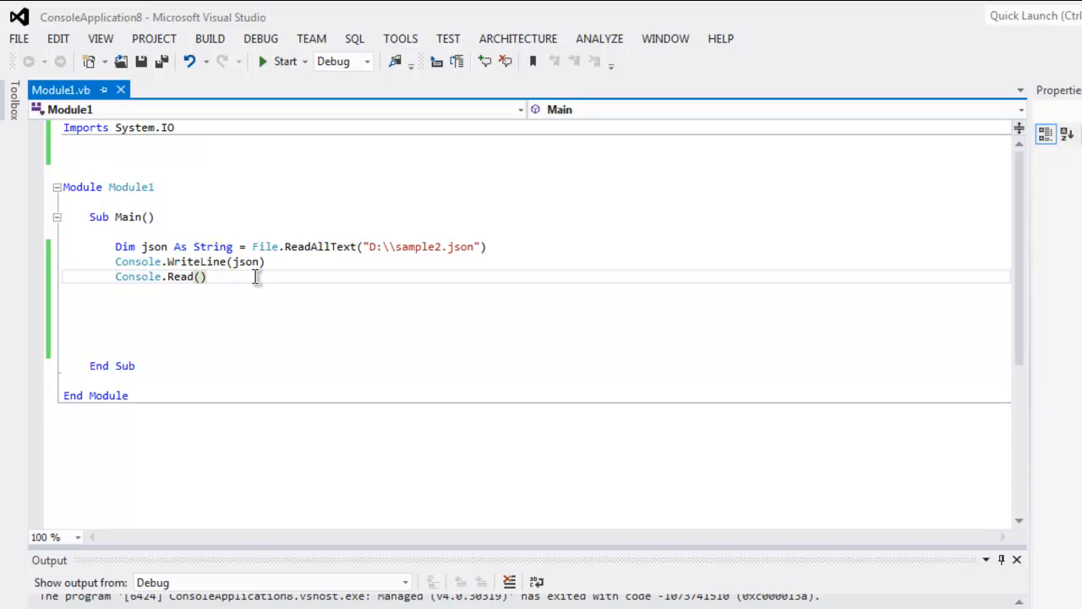